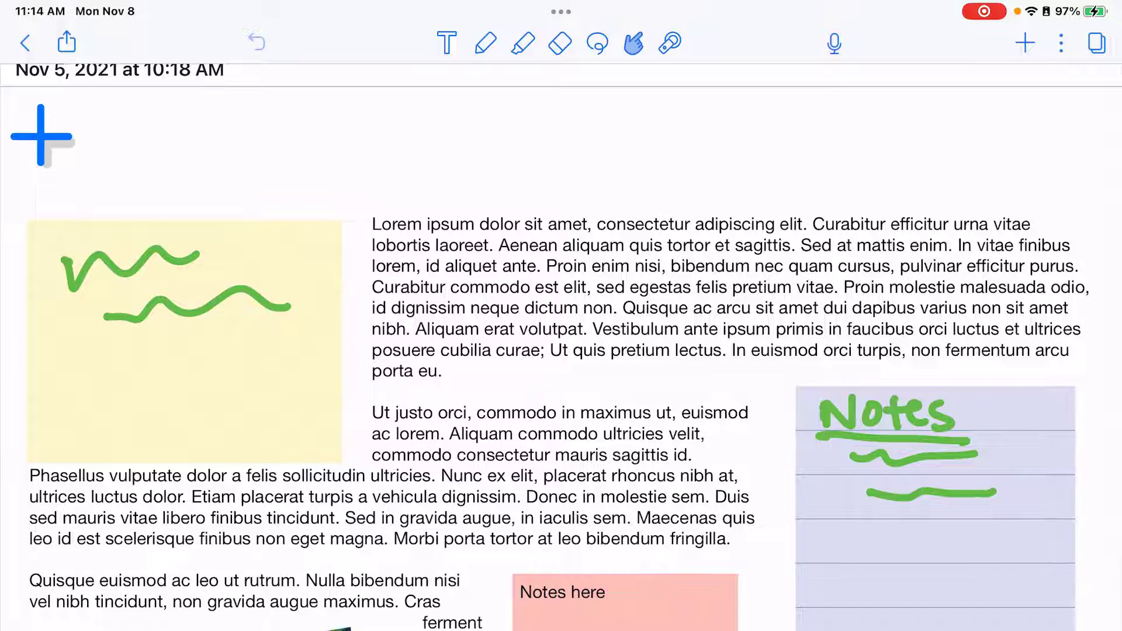
Bring up the note's Share to… export options with PDF as the format
{"action": "left_click", "coordinate": [66, 42]}
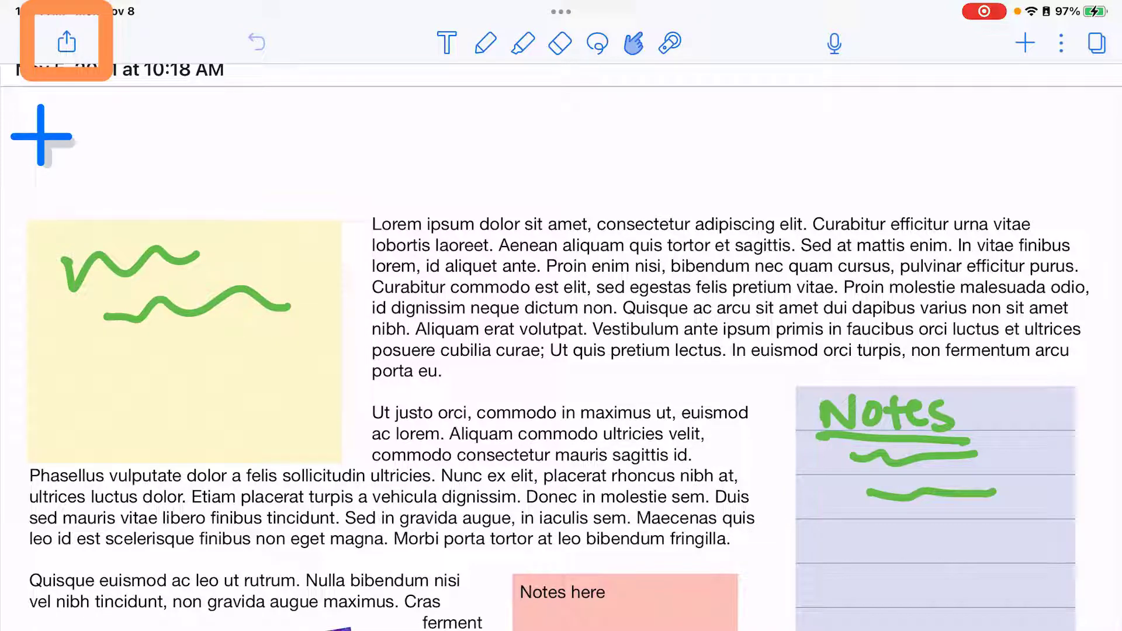
{"action": "left_click", "coordinate": [66, 43]}
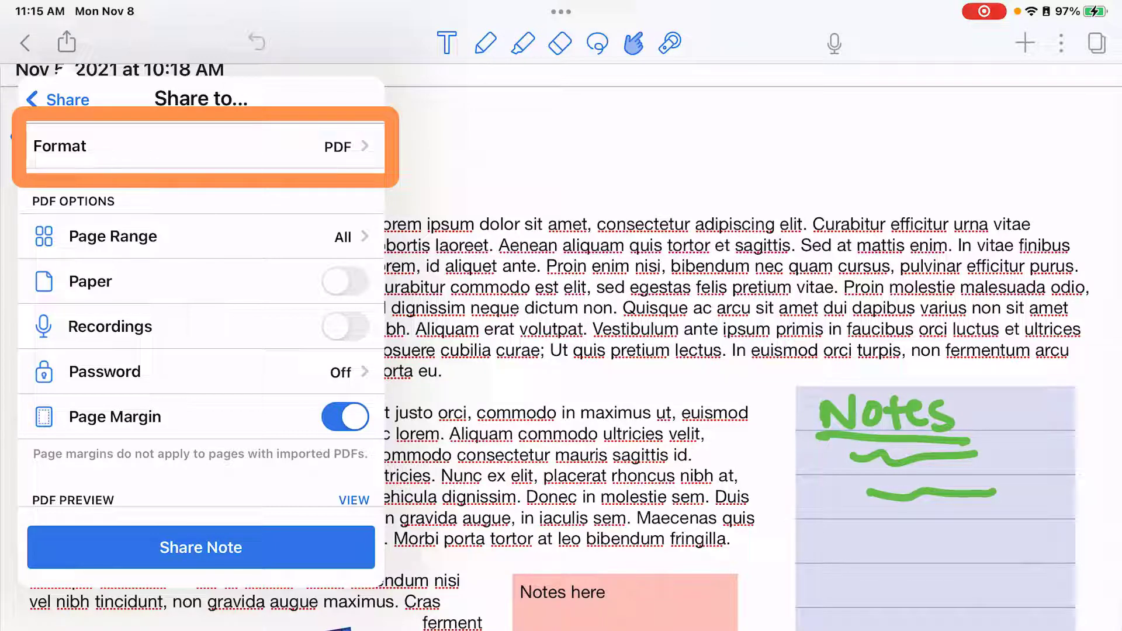
{"action": "left_click", "coordinate": [201, 146]}
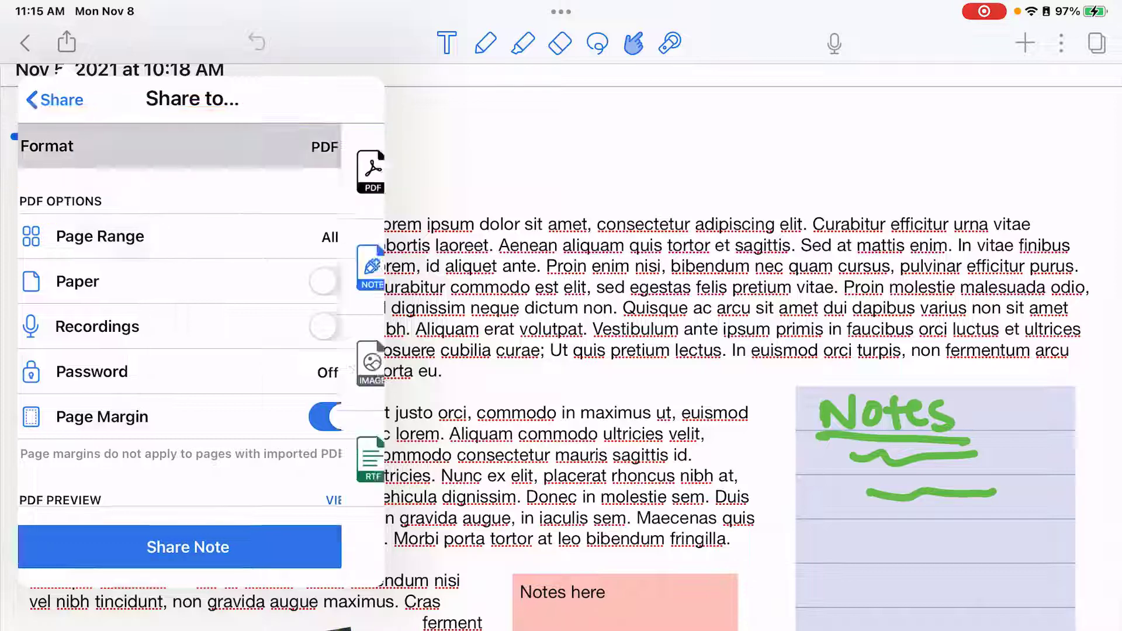
{"action": "left_click", "coordinate": [178, 146]}
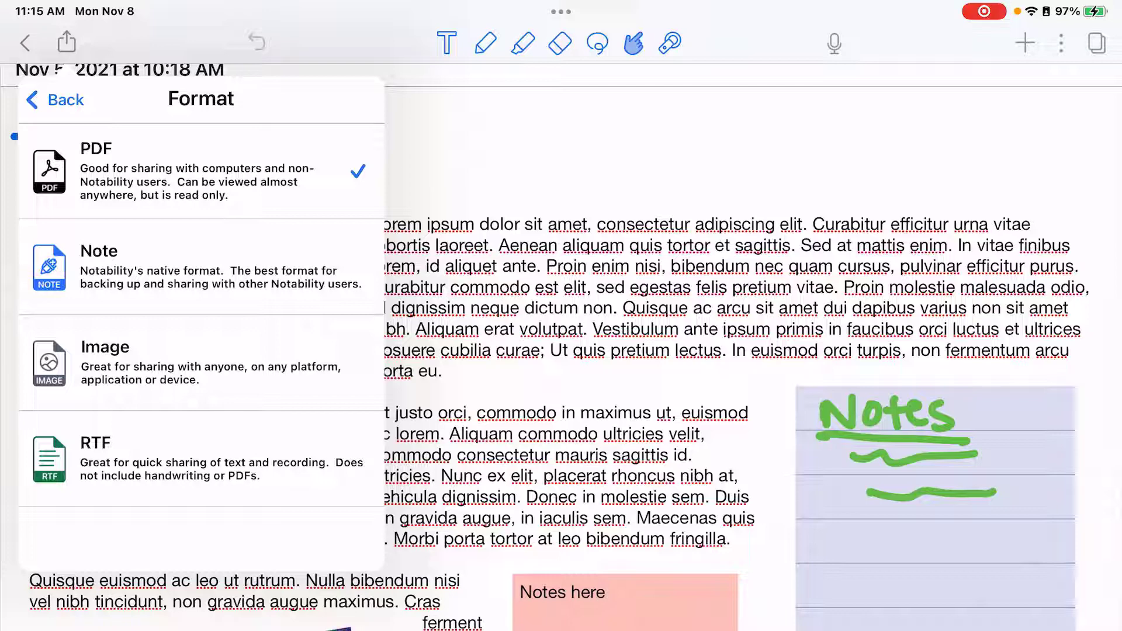
{"action": "left_click", "coordinate": [200, 172]}
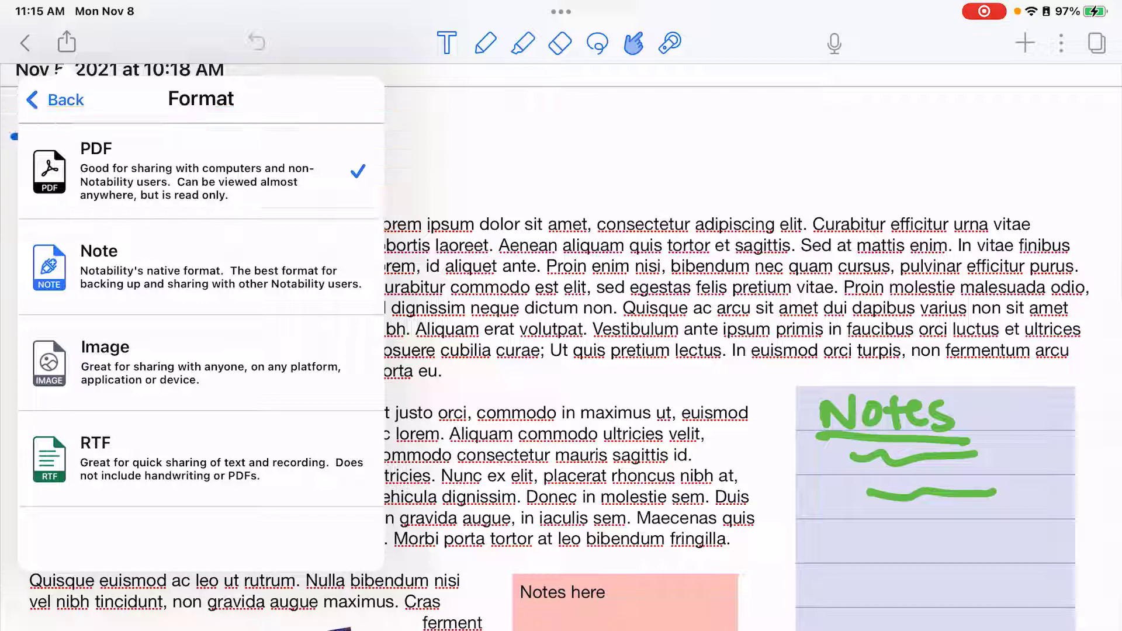
{"action": "left_click", "coordinate": [200, 267]}
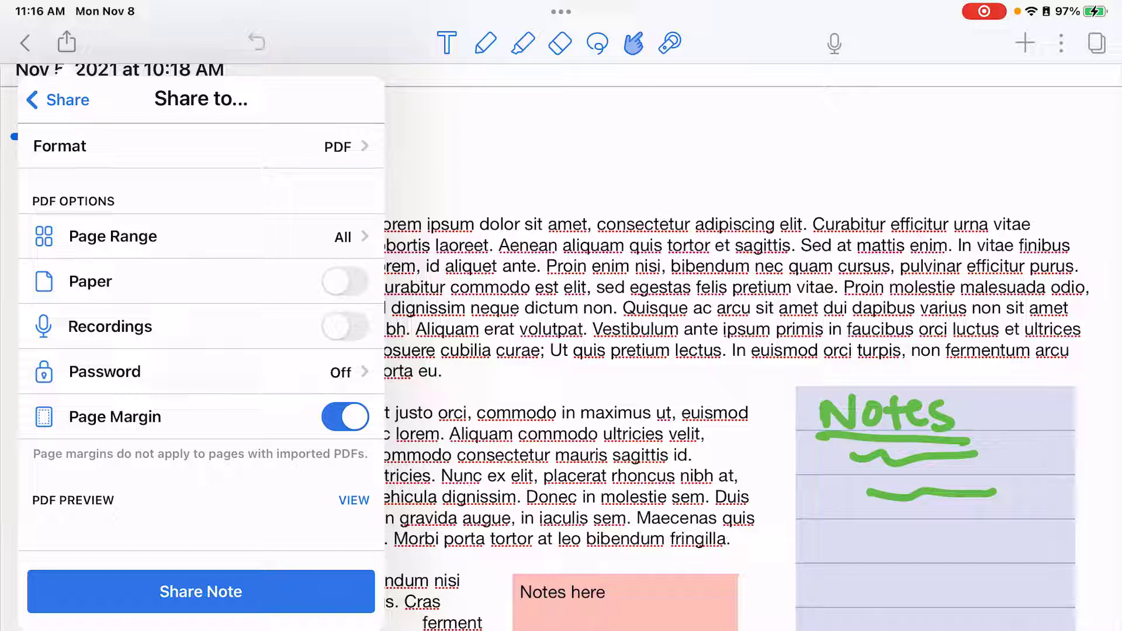
{"action": "left_click", "coordinate": [200, 236]}
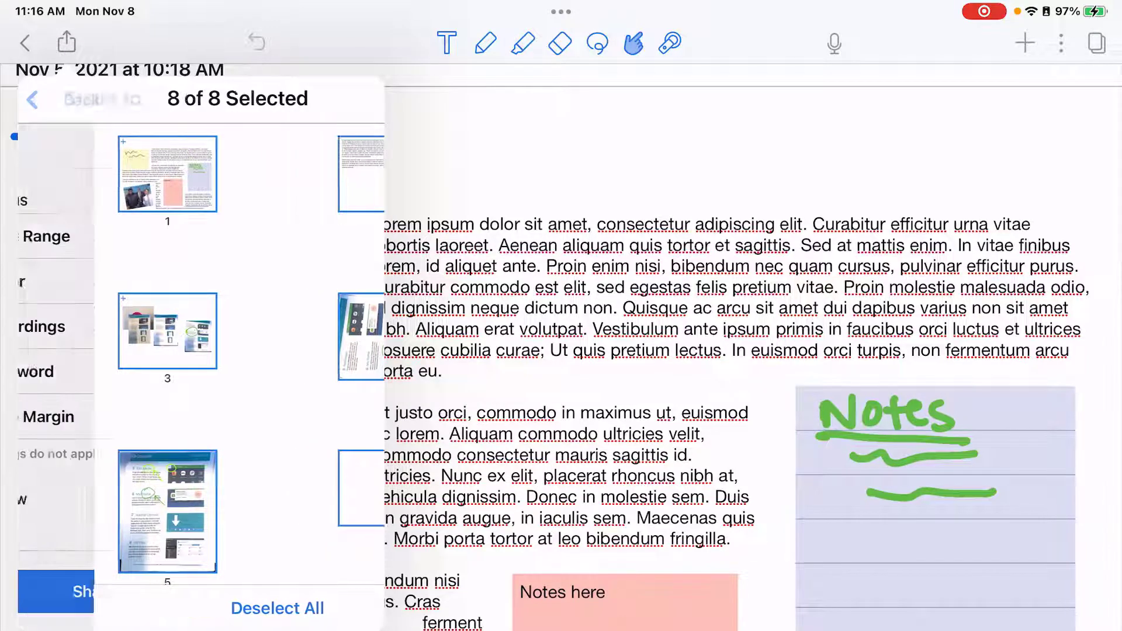
{"action": "left_click", "coordinate": [56, 99]}
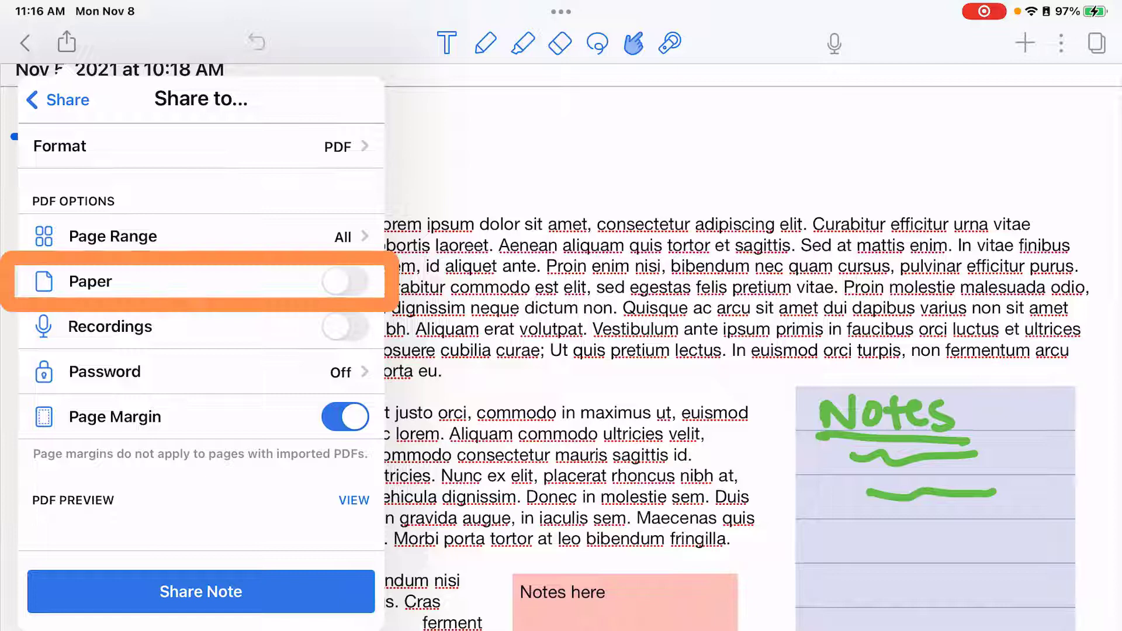
{"action": "left_click", "coordinate": [346, 281]}
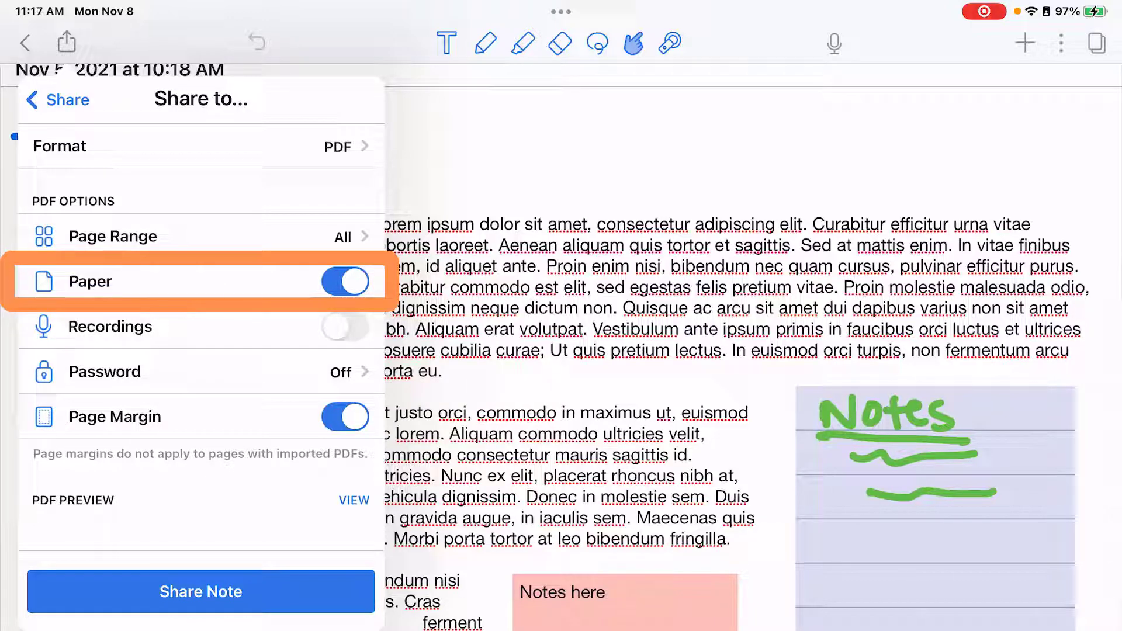
{"action": "left_click", "coordinate": [345, 281]}
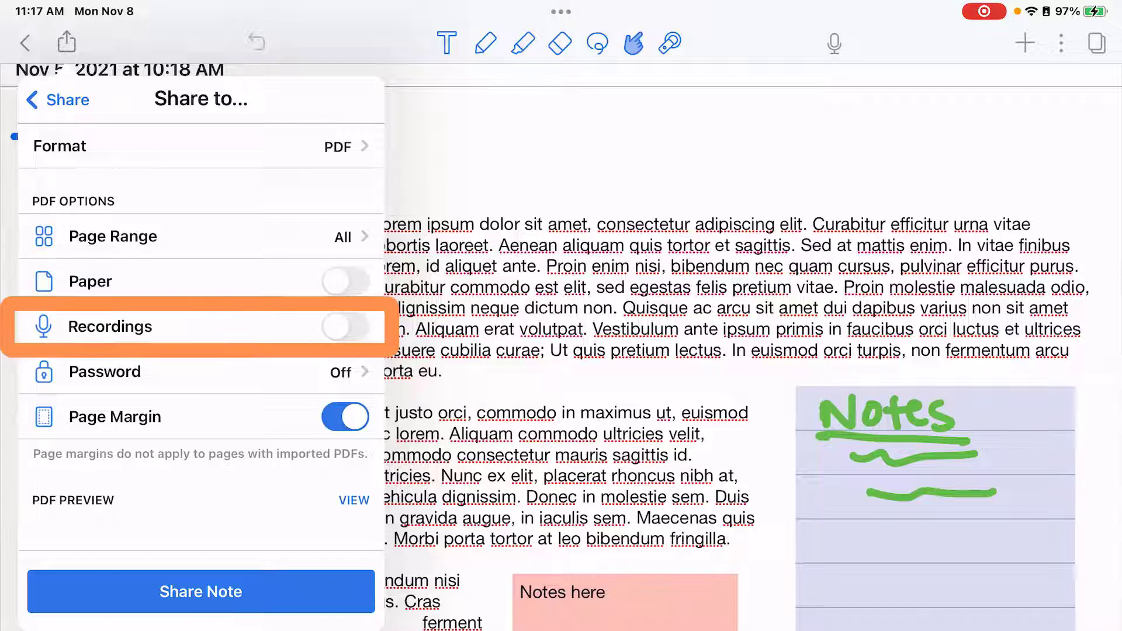
{"action": "left_click", "coordinate": [345, 326]}
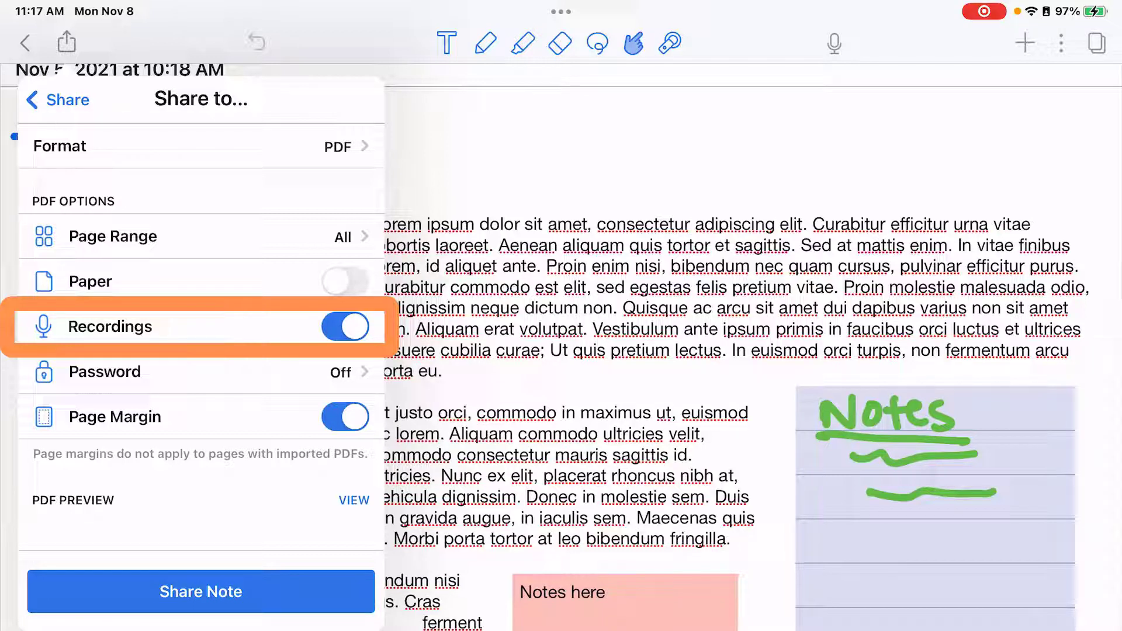
{"action": "left_click", "coordinate": [345, 326]}
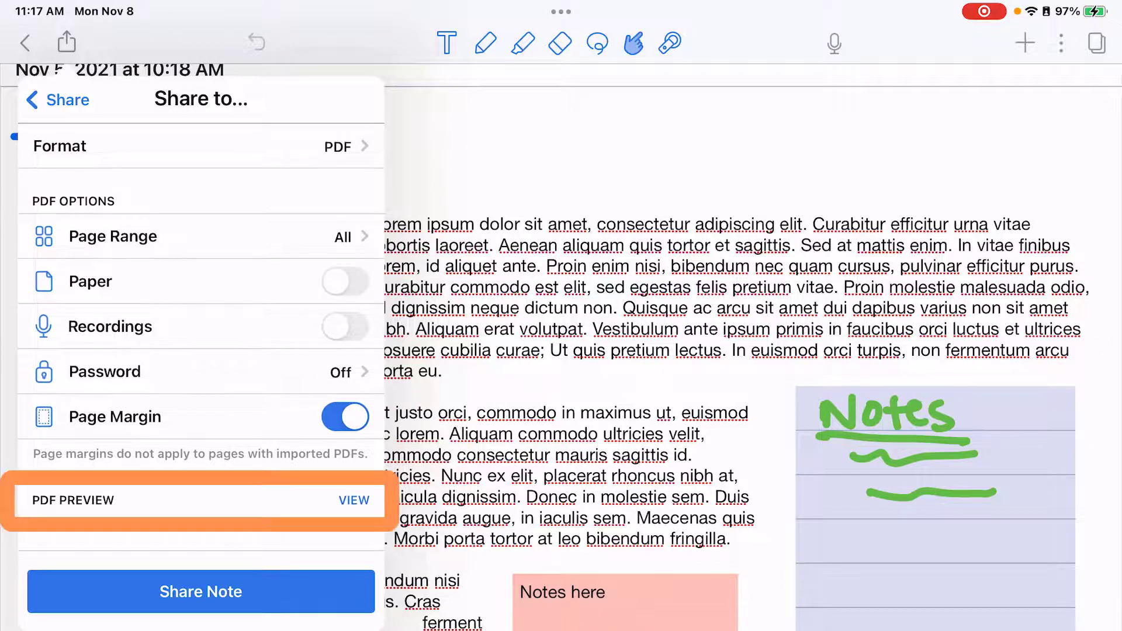
Preview the PDF, then export the note as the 39.7 MB Media Options PDF
{"action": "left_click", "coordinate": [353, 500]}
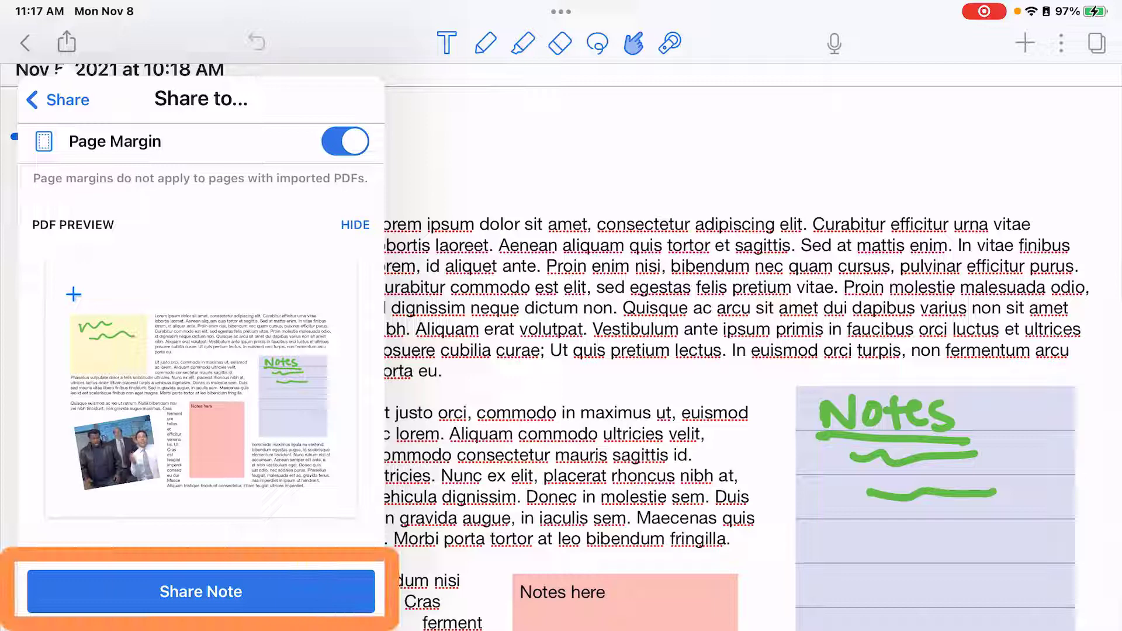
{"action": "left_click", "coordinate": [201, 591]}
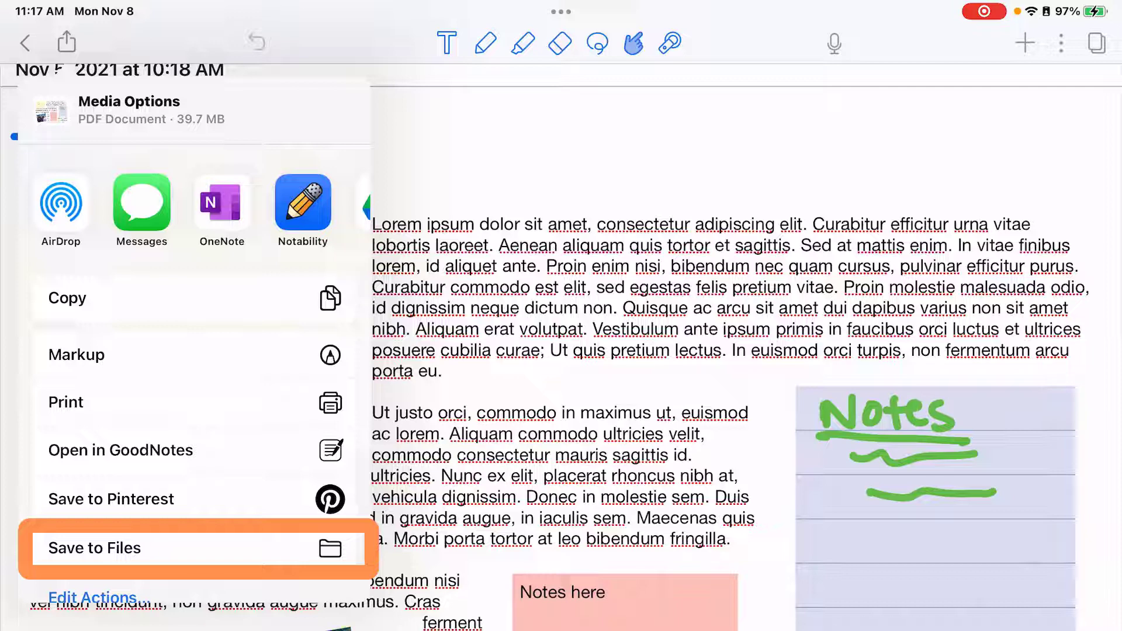
Save Media Options.pdf to On My iPad through Files, keeping the name Media Options
{"action": "left_click", "coordinate": [94, 547]}
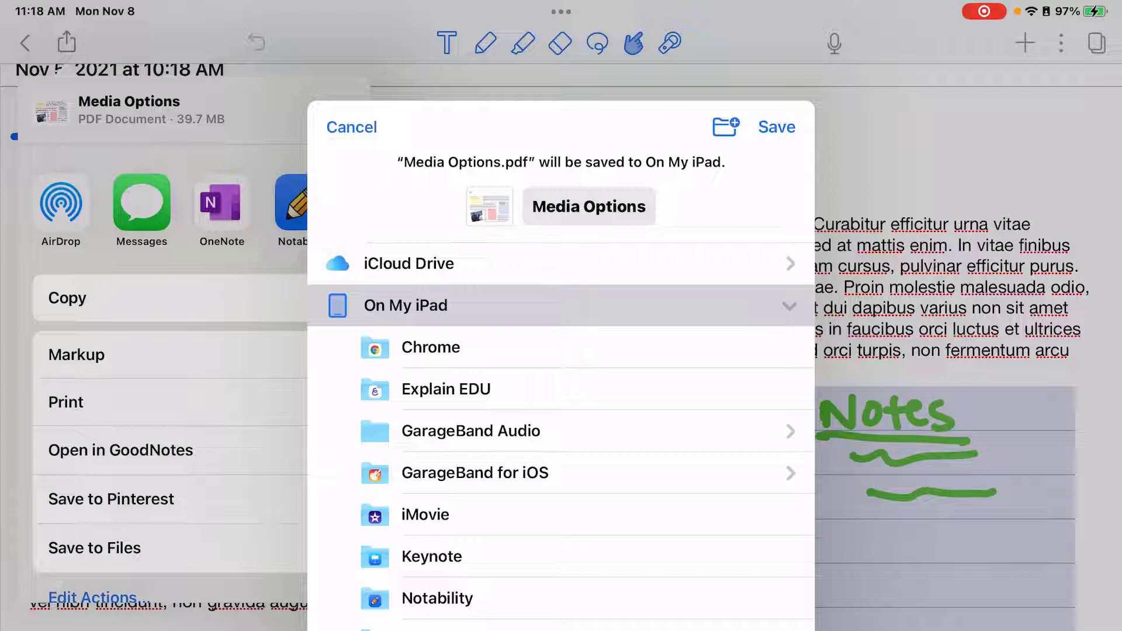
{"action": "left_click", "coordinate": [589, 207]}
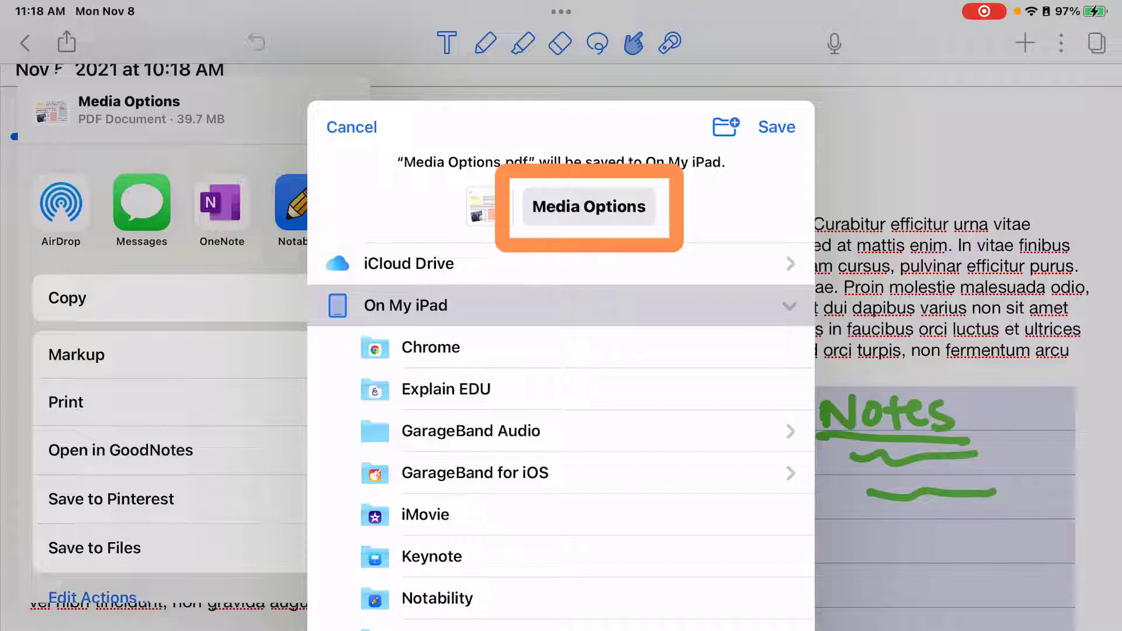
{"action": "left_click", "coordinate": [588, 206]}
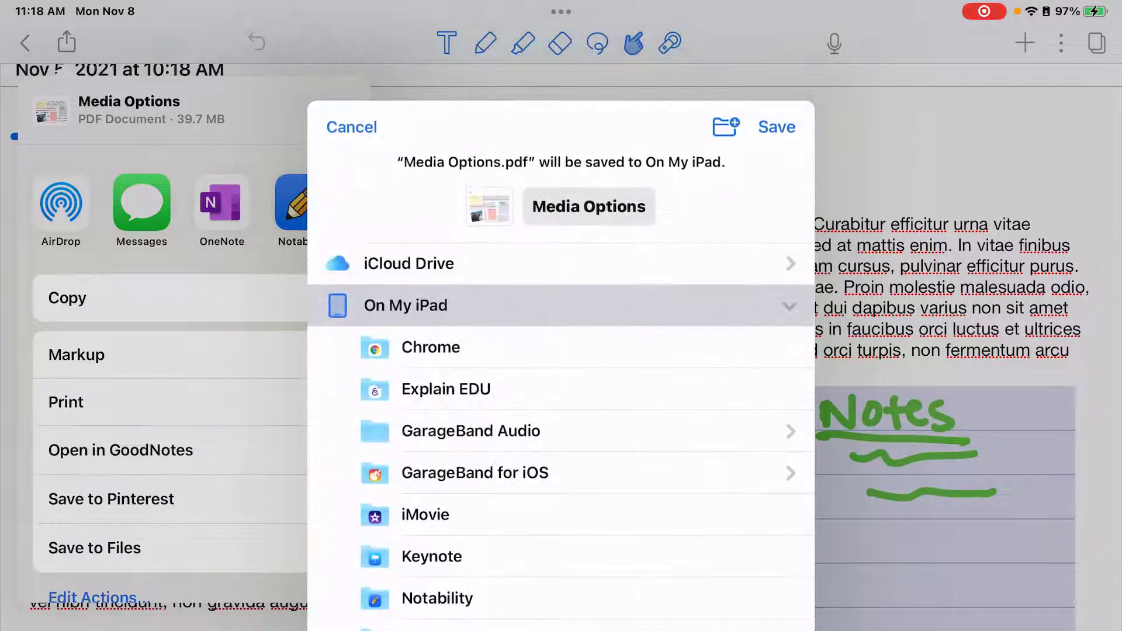
{"action": "scroll", "scroll_direction": "down", "scroll_amount": 3}
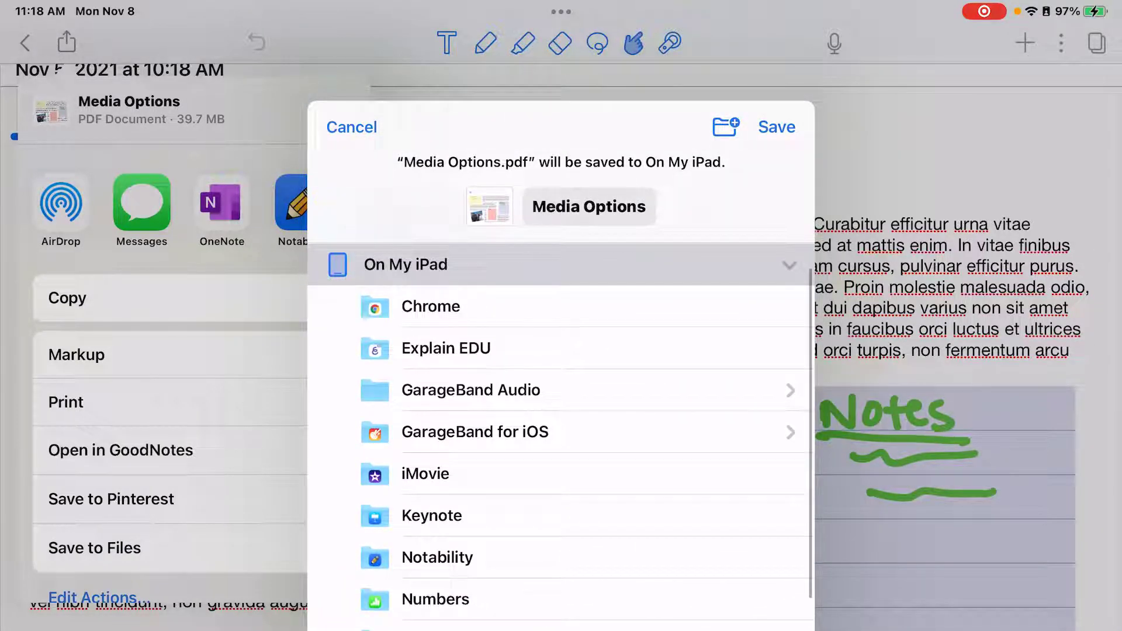
{"action": "left_click", "coordinate": [777, 127]}
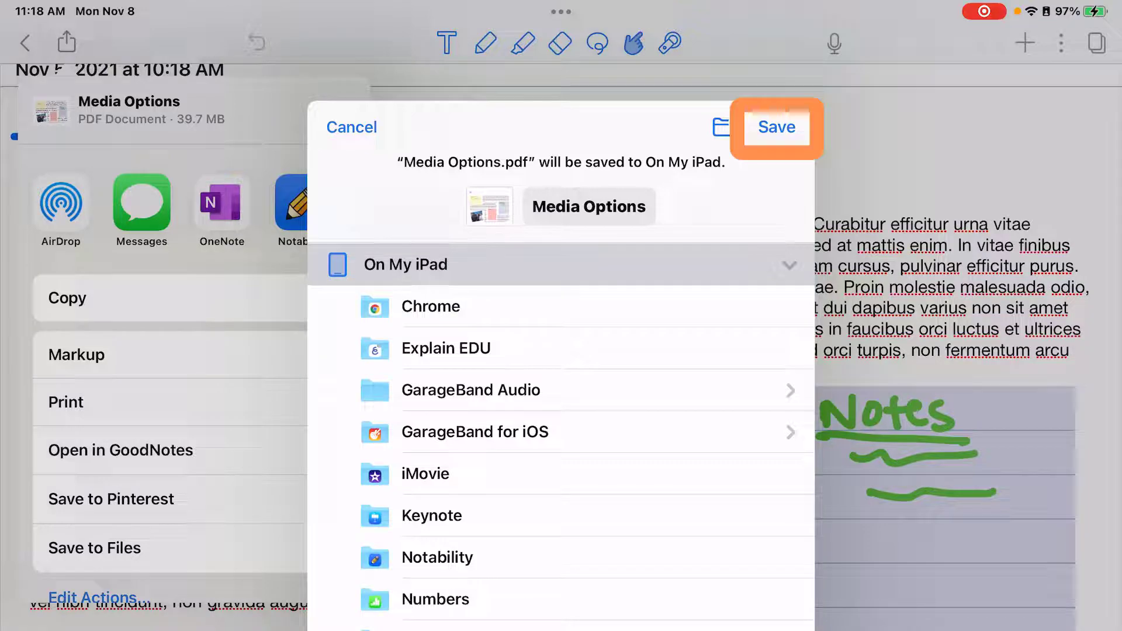
{"action": "left_click", "coordinate": [776, 127]}
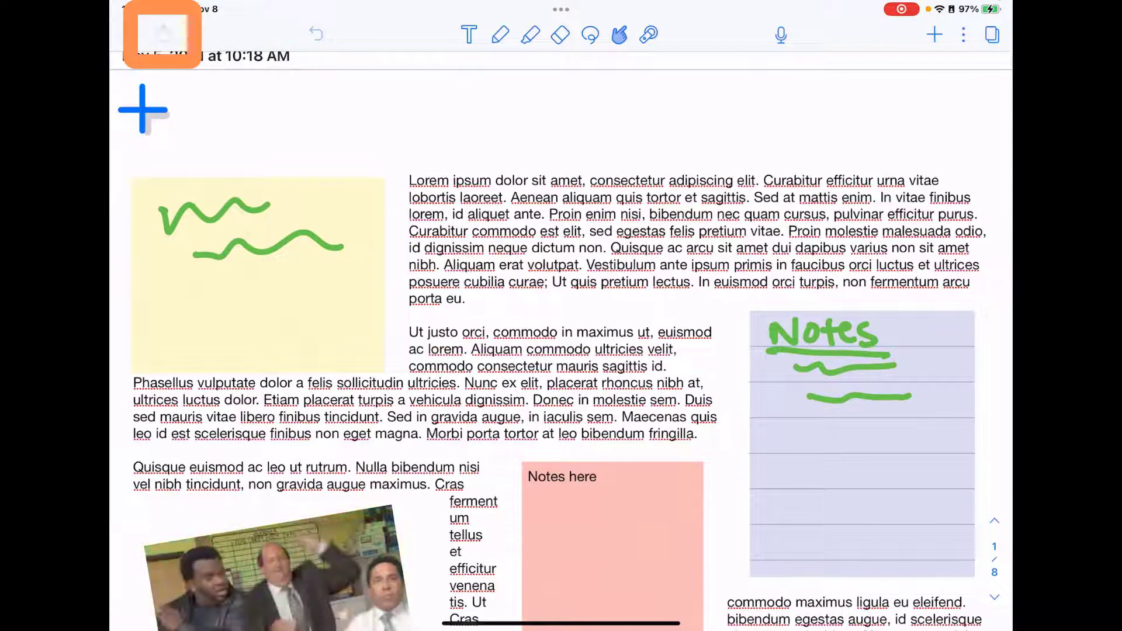
Send the note as a PDF to Google Drive with the folder set to /
{"action": "left_click", "coordinate": [162, 34]}
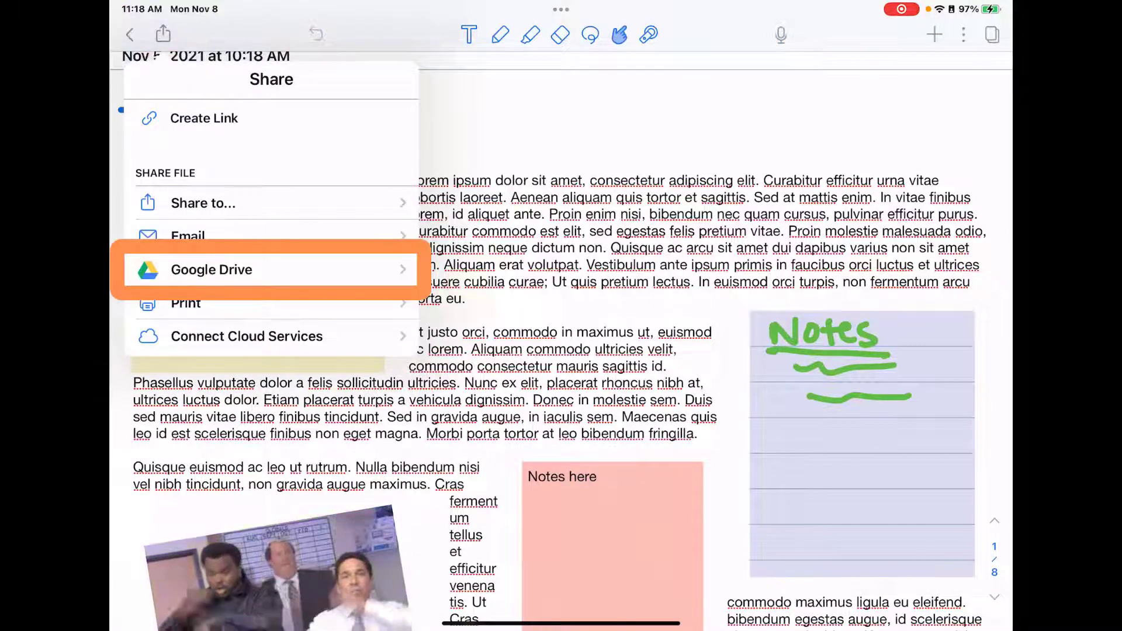
{"action": "left_click", "coordinate": [271, 270]}
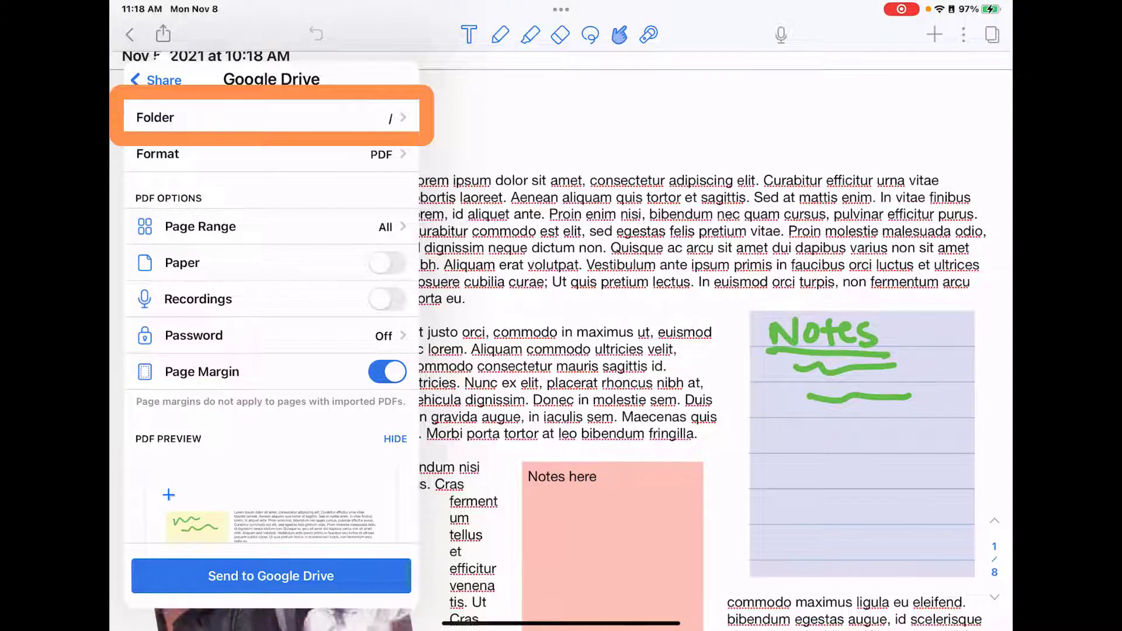
{"action": "left_click", "coordinate": [271, 116]}
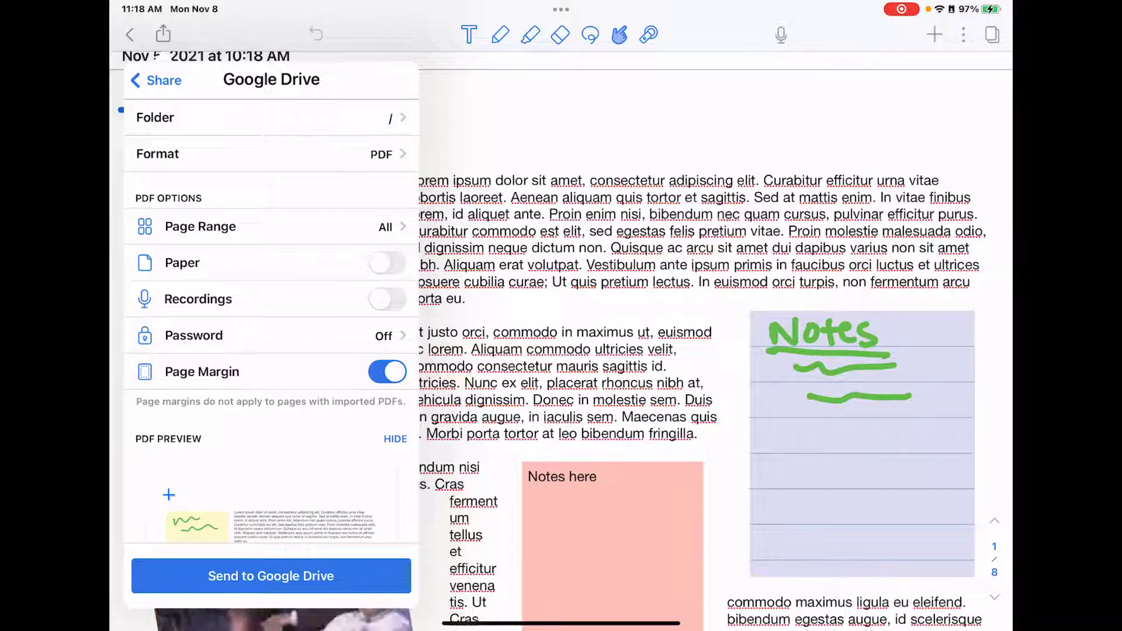
{"action": "left_click", "coordinate": [271, 575]}
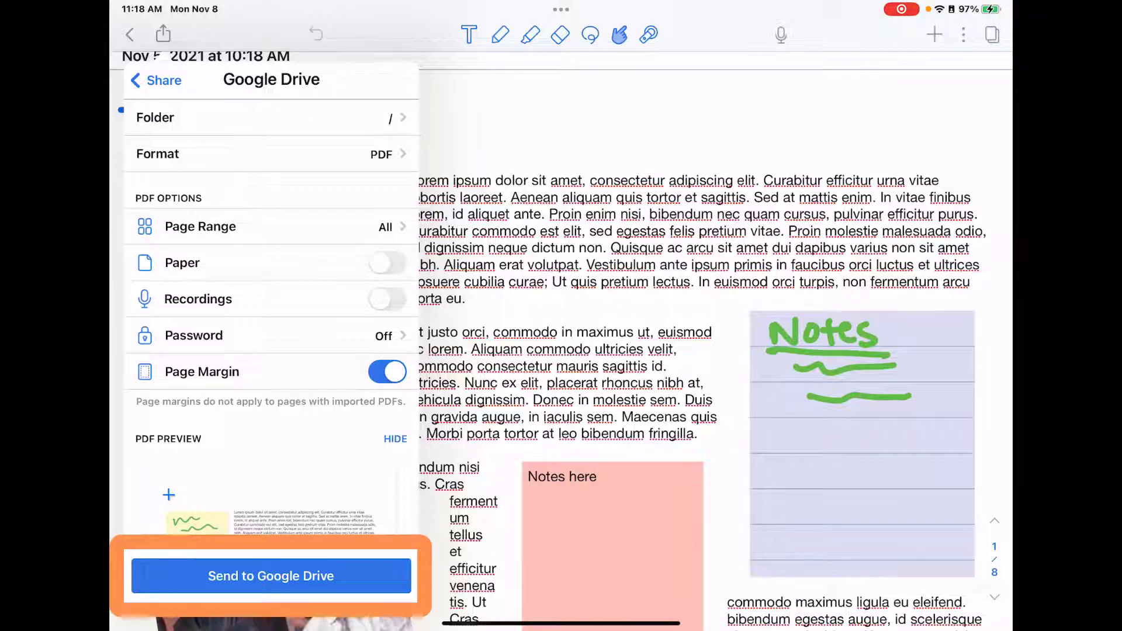
{"action": "left_click", "coordinate": [271, 575]}
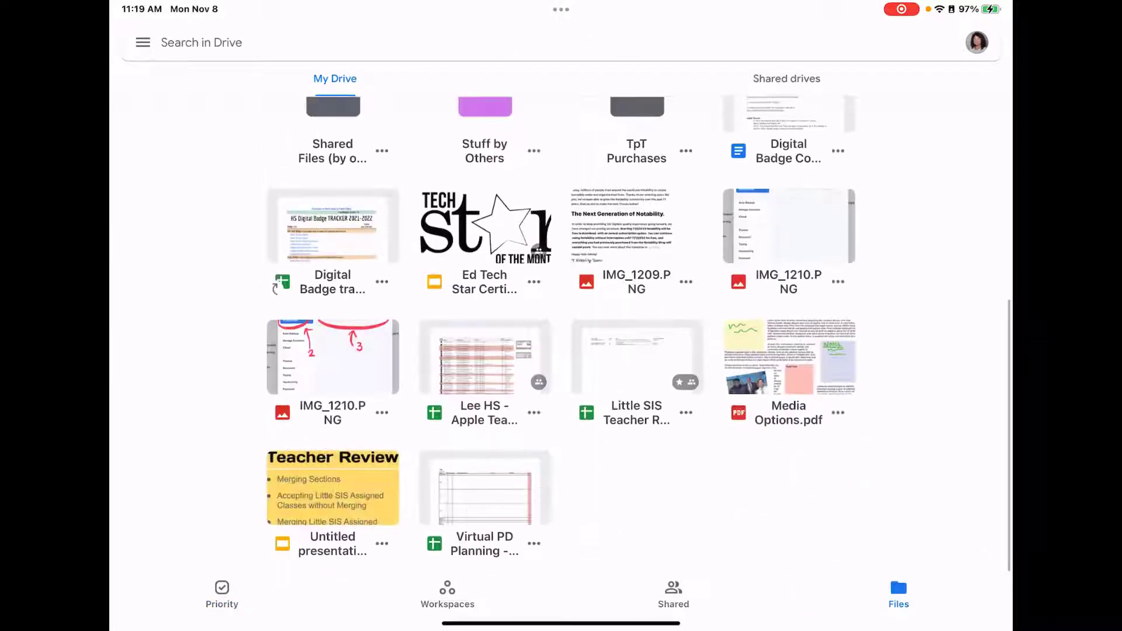
Switch from Google Drive back to the Media Options note in Notability
{"action": "left_click", "coordinate": [788, 357]}
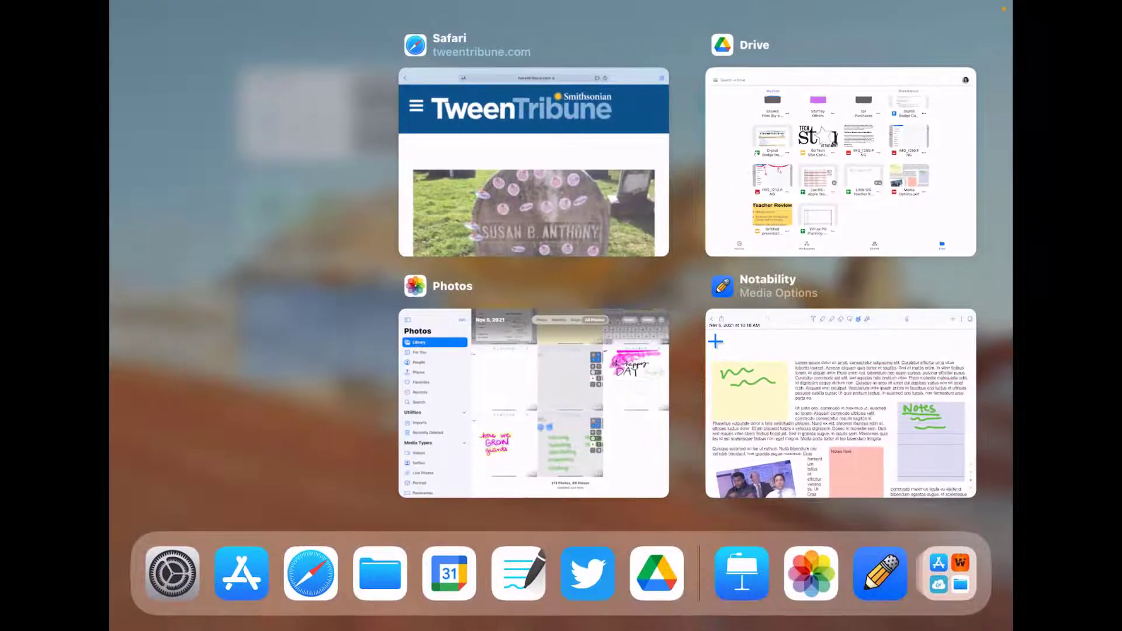
{"action": "left_click", "coordinate": [840, 402]}
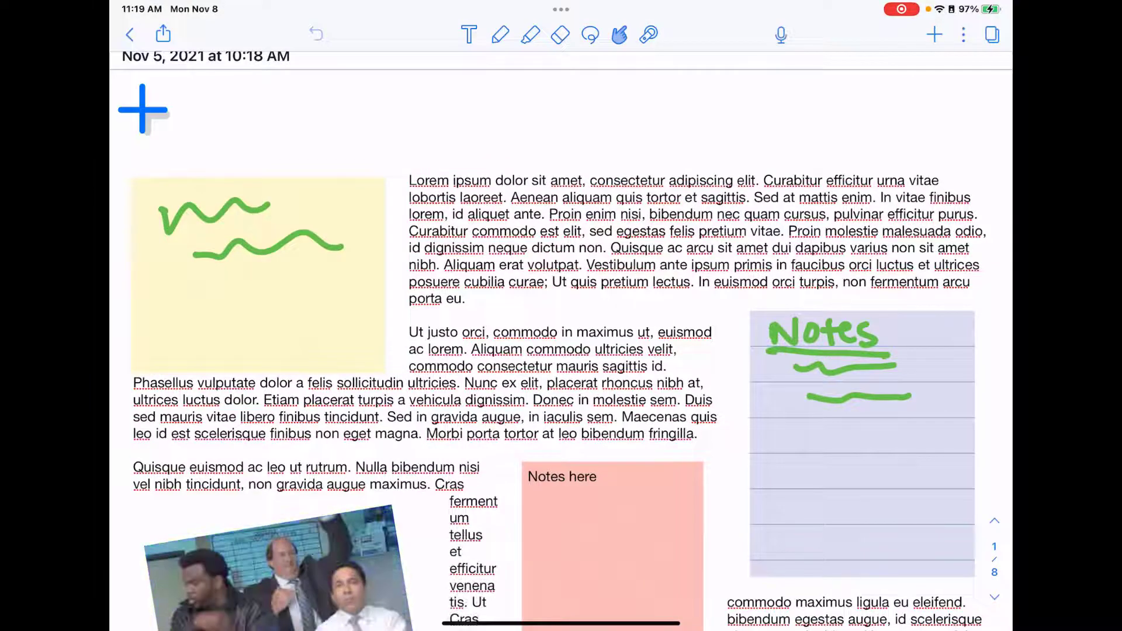